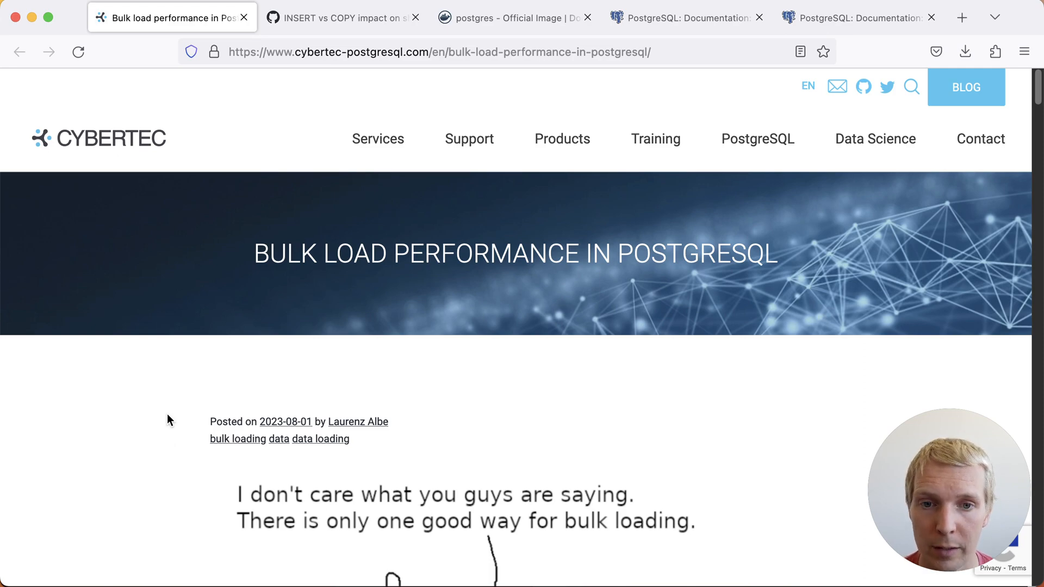
- Read down through the tuning hints and Conclusion, then switch to the INSERT vs COPY shared buffers gist
{"action": "scroll", "scroll_direction": "down", "scroll_amount": 3}
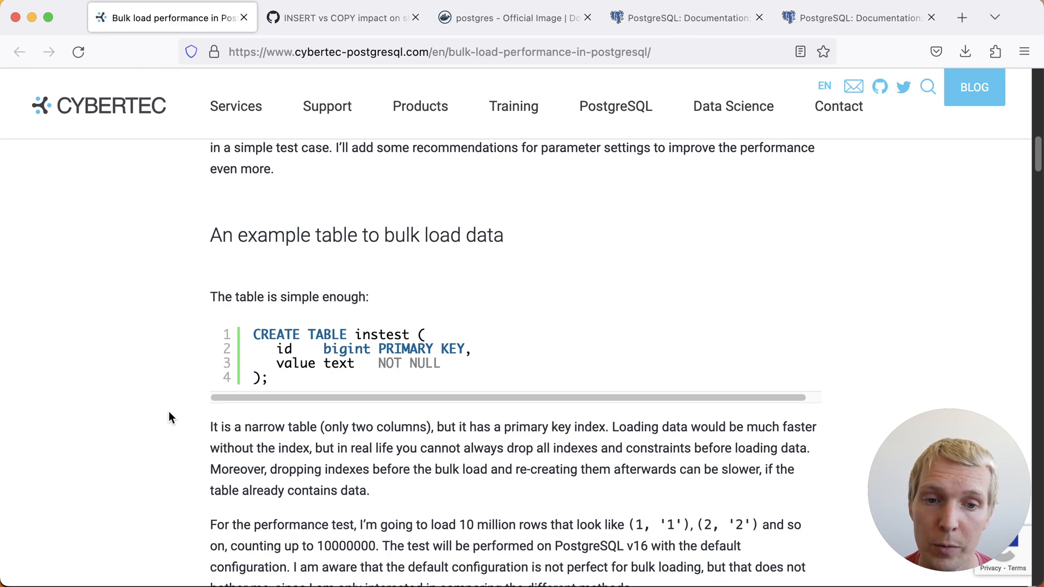
{"action": "scroll", "scroll_direction": "down", "scroll_amount": 3}
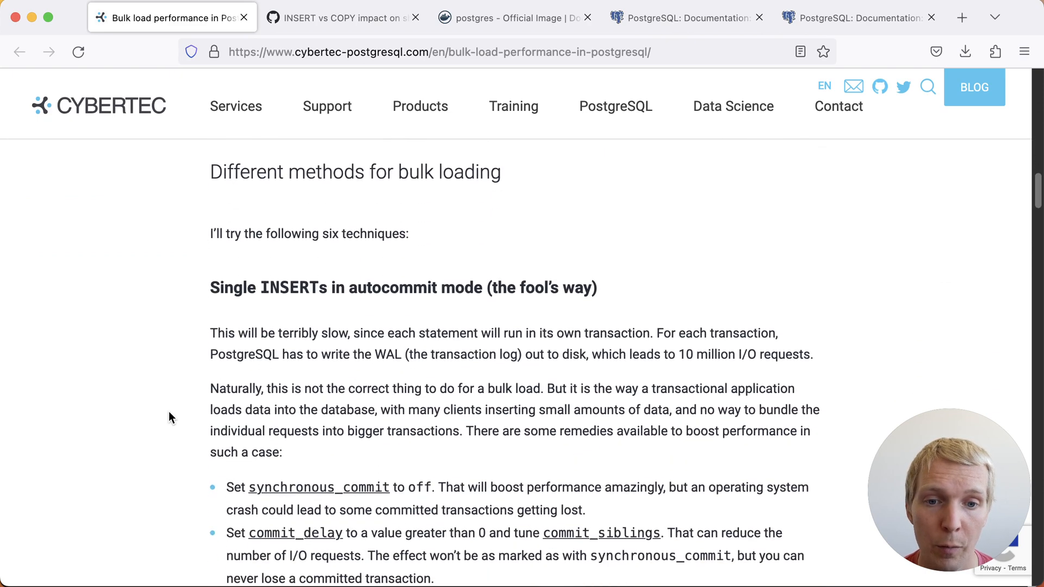
{"action": "scroll", "scroll_direction": "down", "scroll_amount": 3}
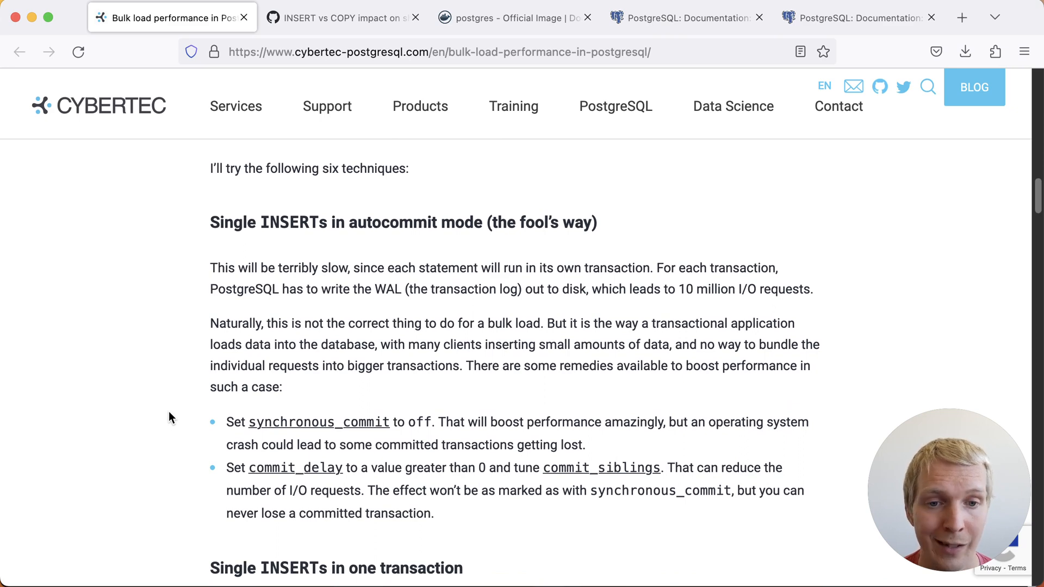
{"action": "scroll", "scroll_direction": "down", "scroll_amount": 3}
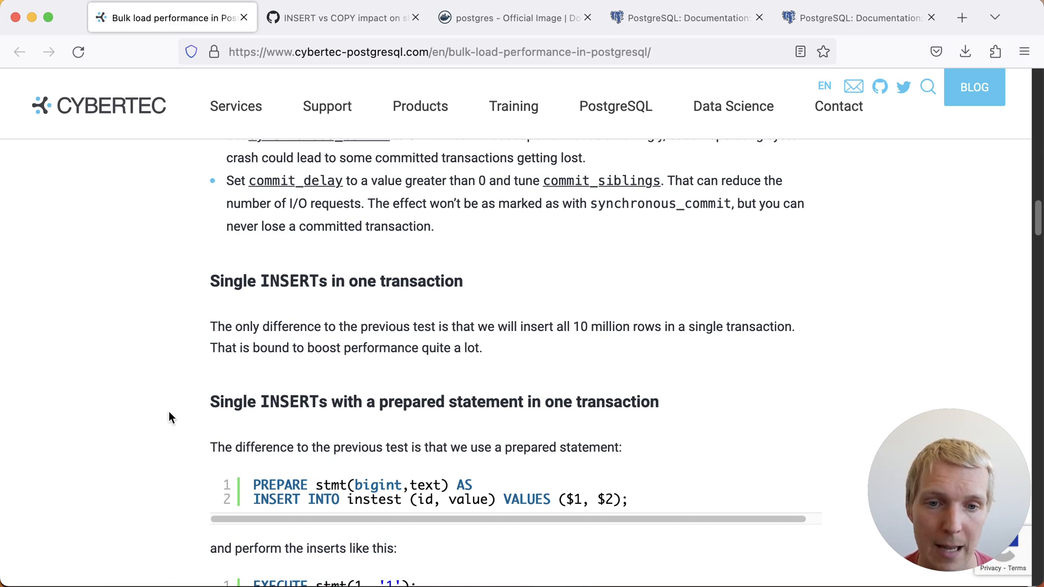
{"action": "scroll", "scroll_direction": "down", "scroll_amount": 3}
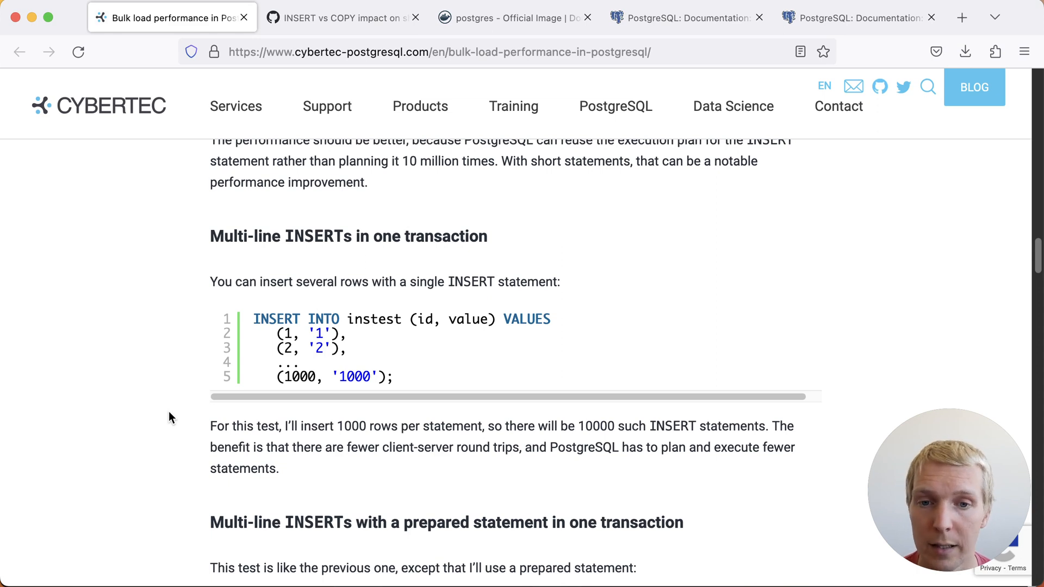
{"action": "scroll", "scroll_direction": "down", "scroll_amount": 3}
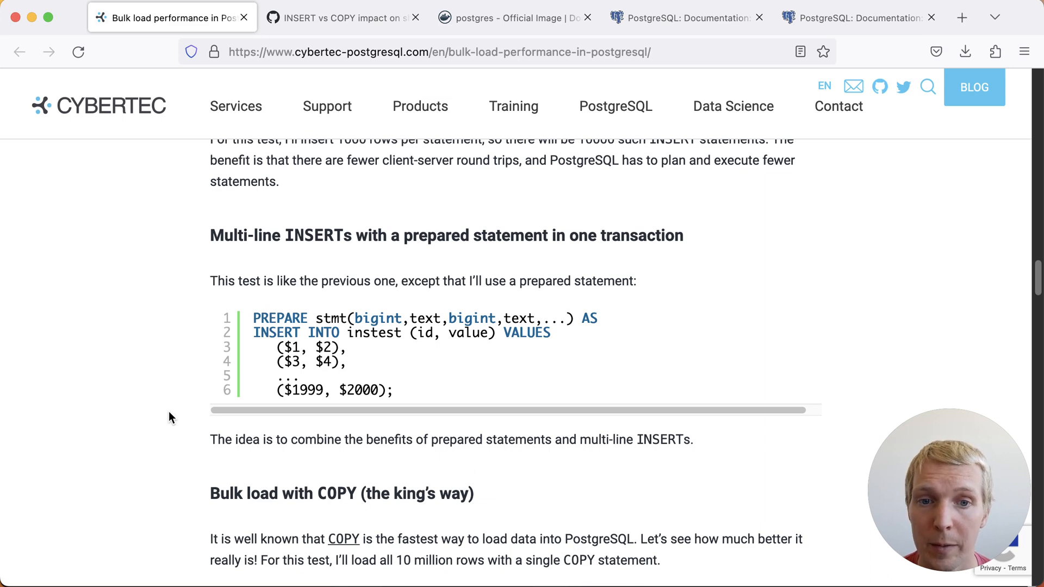
{"action": "scroll", "scroll_direction": "down", "scroll_amount": 3}
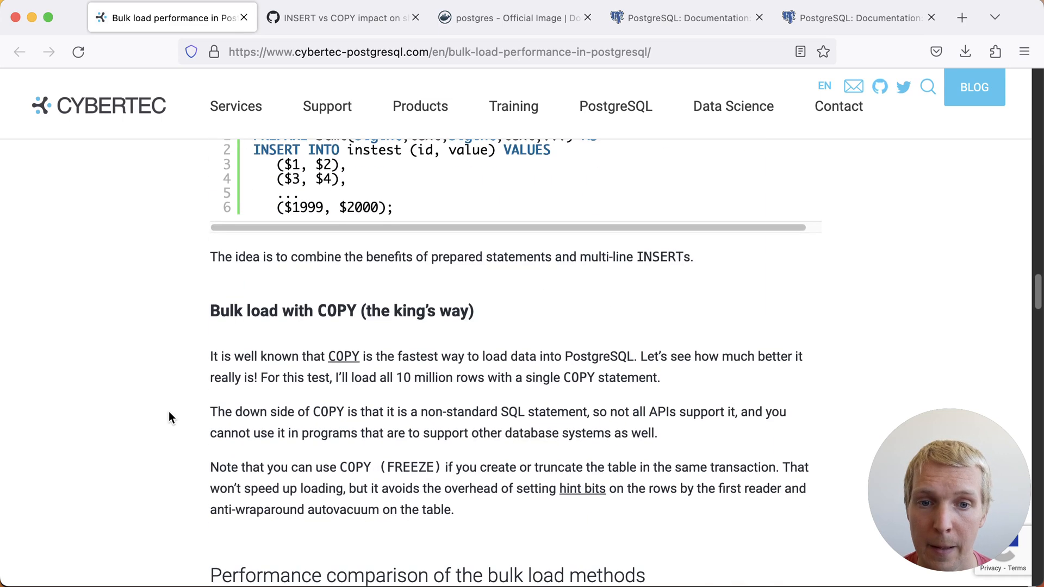
{"action": "scroll", "scroll_direction": "down", "scroll_amount": 3}
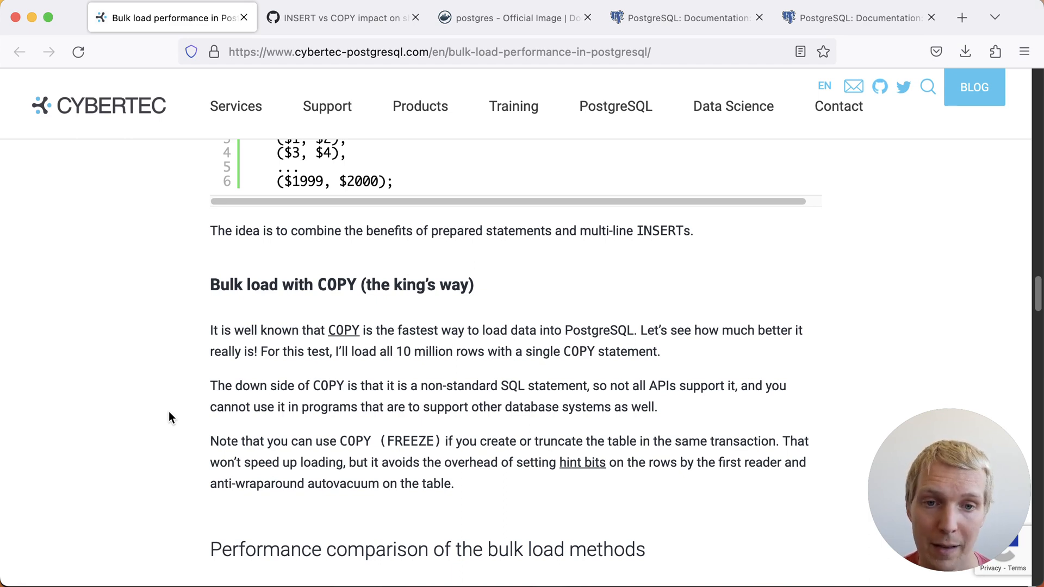
{"action": "scroll", "scroll_direction": "down", "scroll_amount": 3}
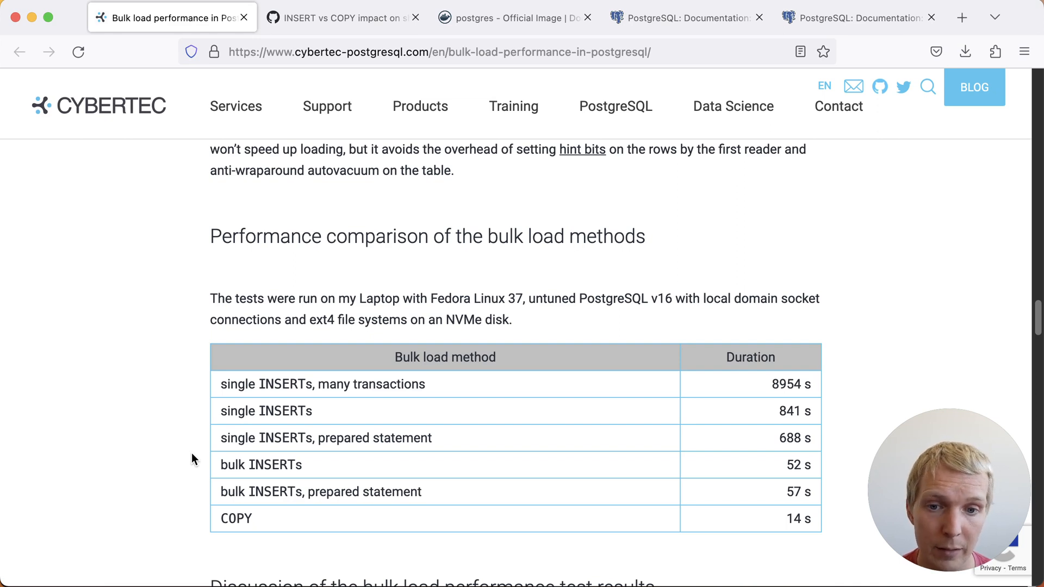
{"action": "scroll", "scroll_direction": "down", "scroll_amount": 3}
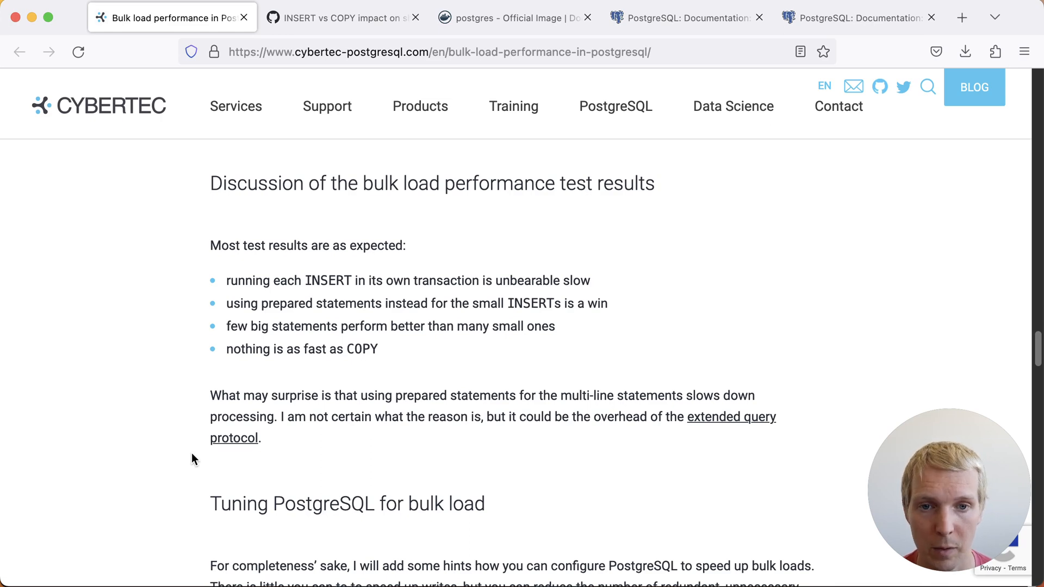
{"action": "scroll", "scroll_direction": "down", "scroll_amount": 3}
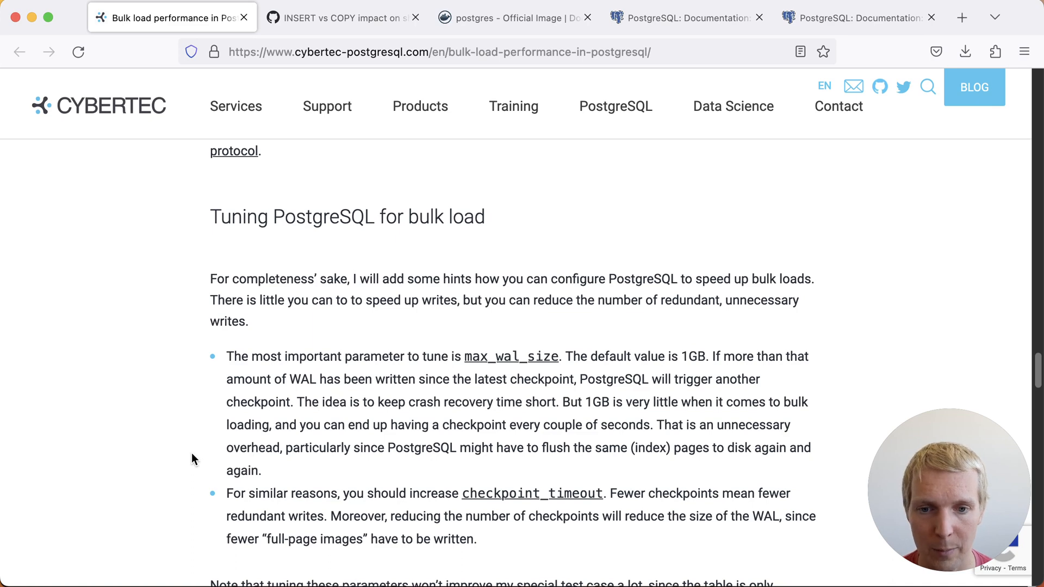
{"action": "scroll", "scroll_direction": "down", "scroll_amount": 3}
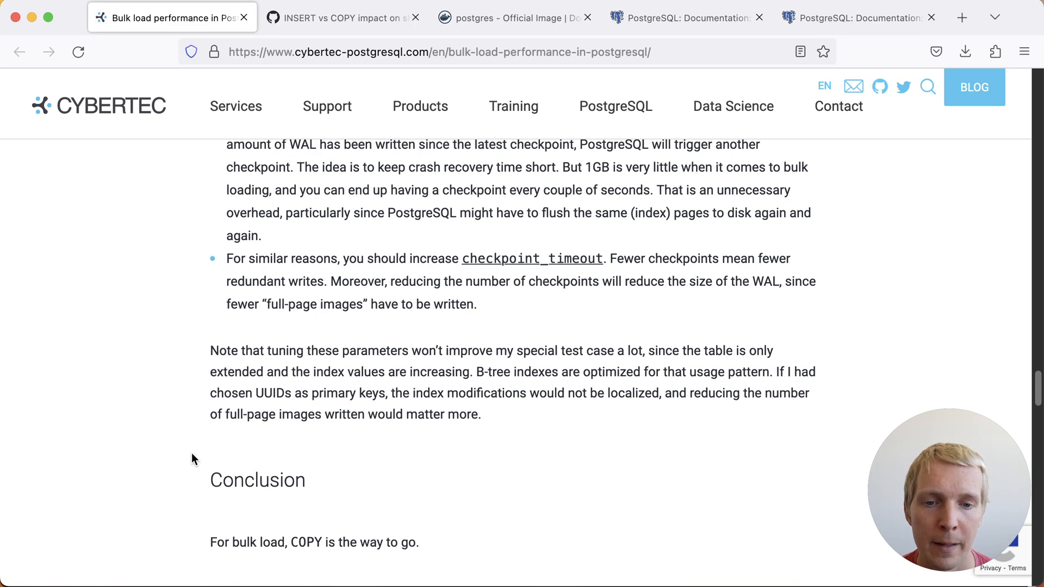
{"action": "scroll", "scroll_direction": "down", "scroll_amount": 3}
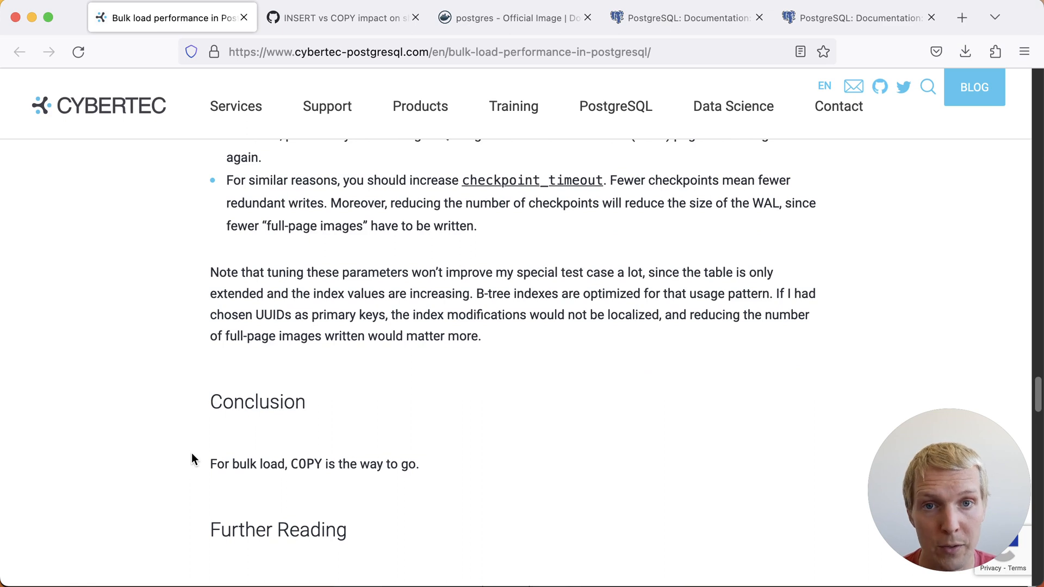
{"action": "left_click", "coordinate": [333, 17]}
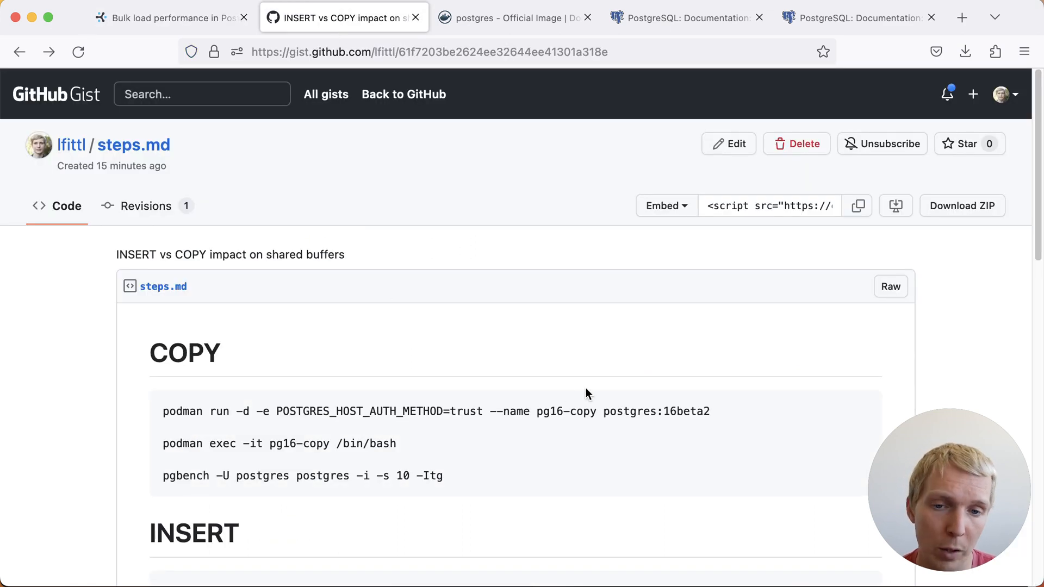
{"action": "mouse_move", "coordinate": [538, 382]}
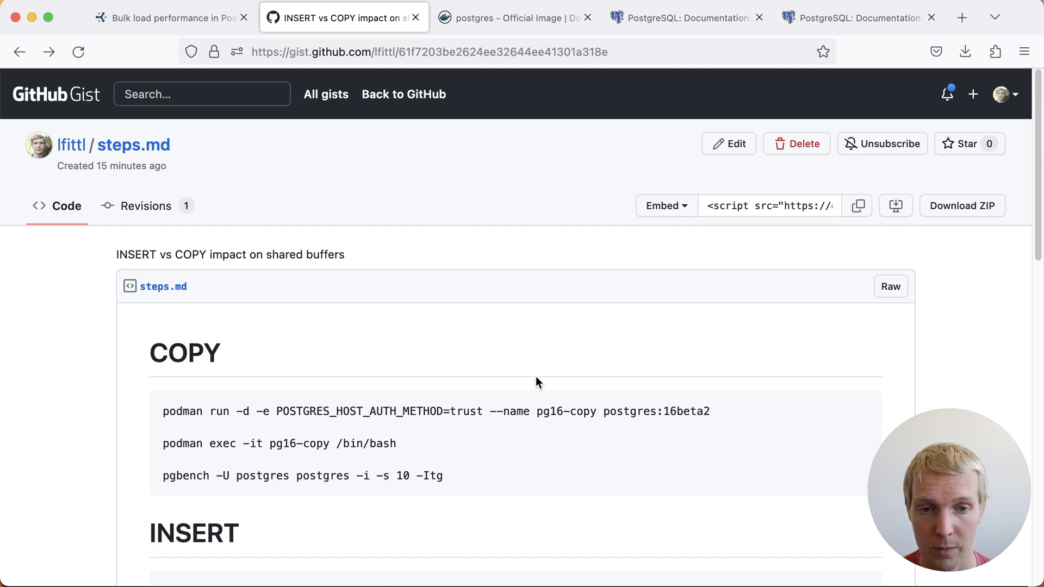
{"action": "mouse_move", "coordinate": [296, 225]}
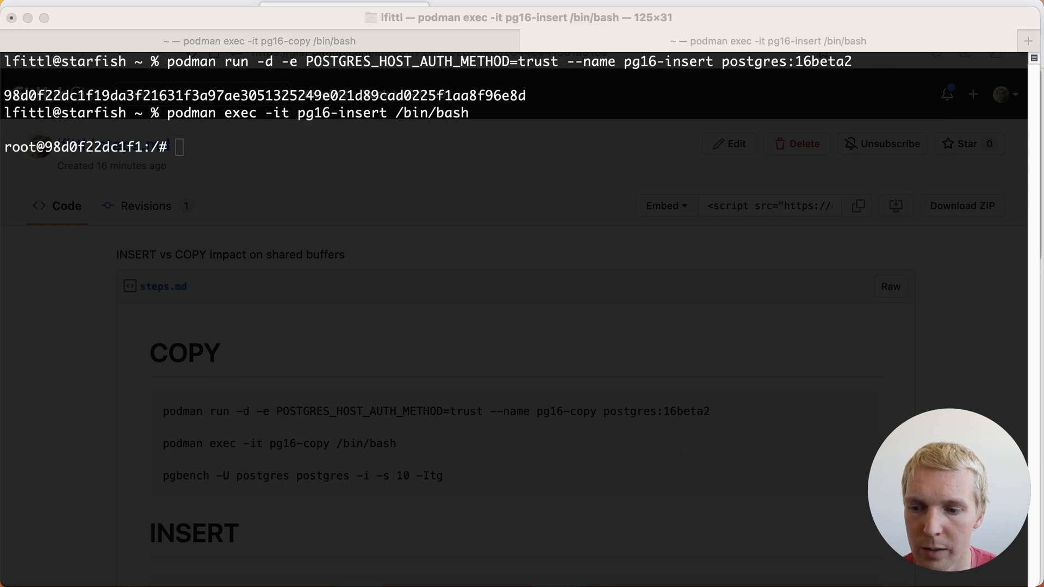
- Initialize a scale-10 pgbench dataset with -ItG steps and return to the pg16-insert session
{"action": "type", "text": "pgbench -U postgres postgres -i -s 10 -ItG"}
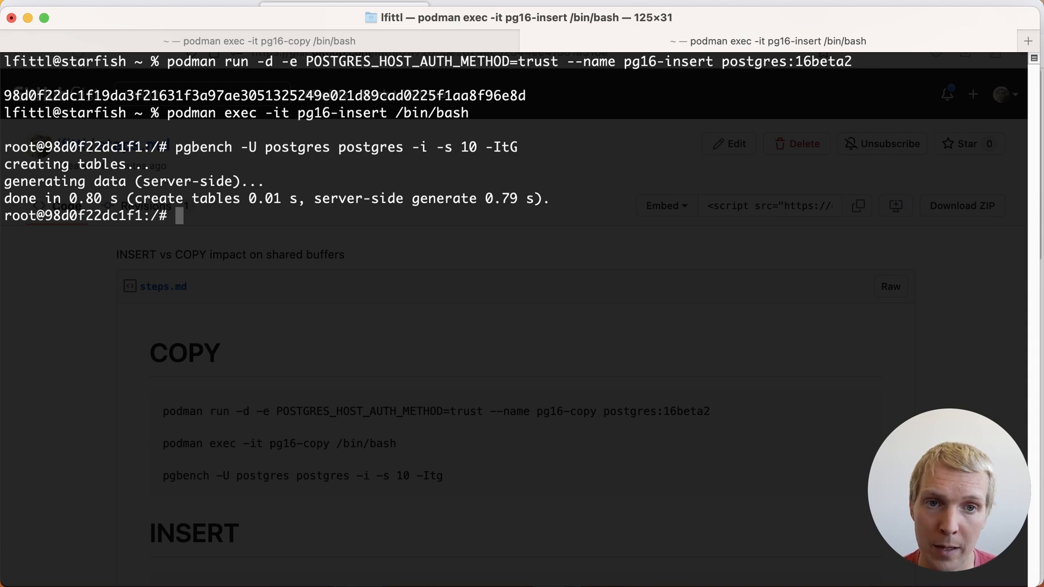
{"action": "mouse_move", "coordinate": [279, 41]}
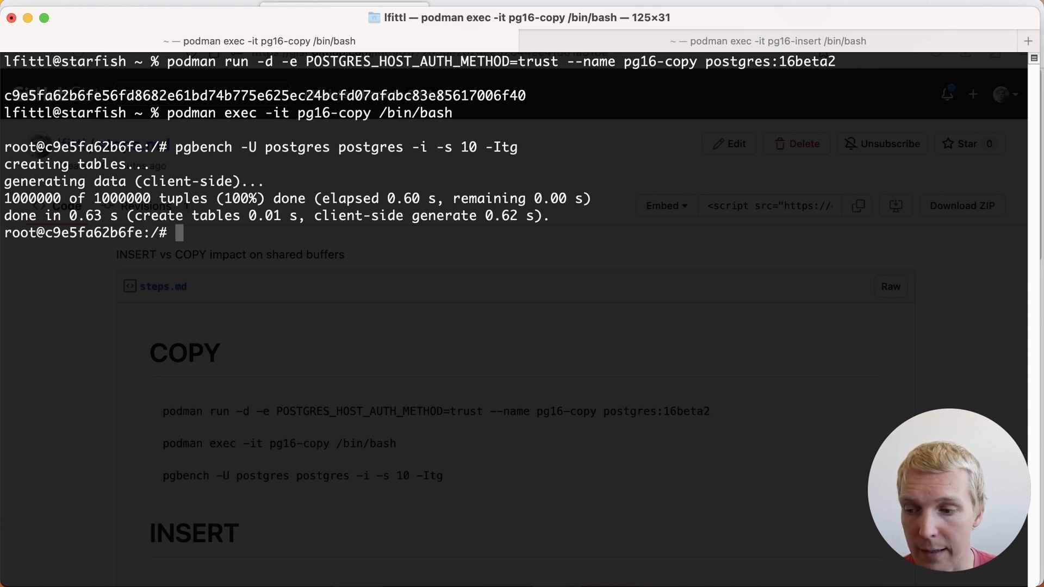
{"action": "left_click", "coordinate": [785, 40]}
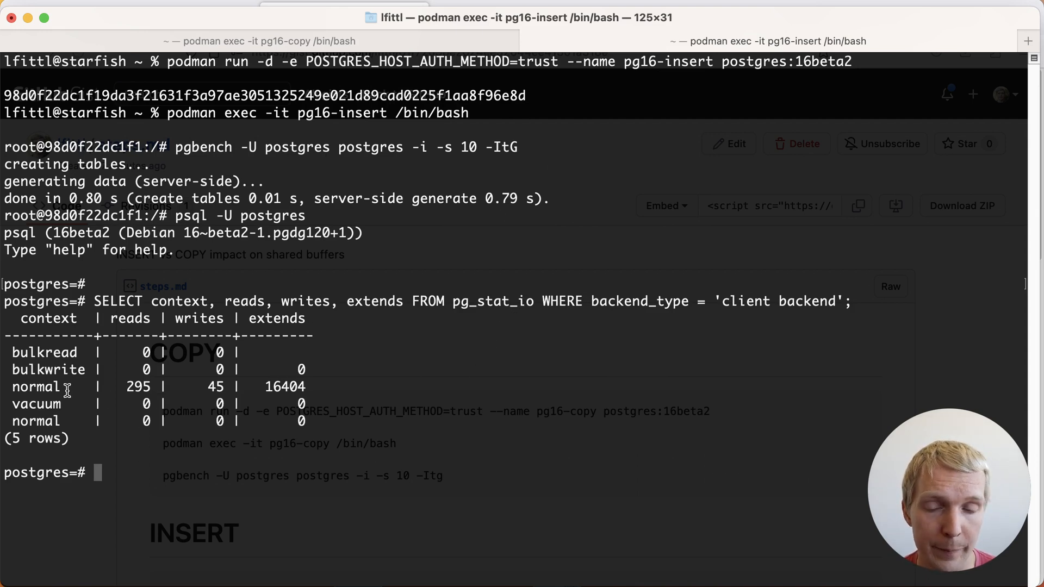
- Run the pg_buffercache buffers-per-relation query in pg16-insert, then move to the pg16-copy session
{"action": "double_click", "coordinate": [33, 387]}
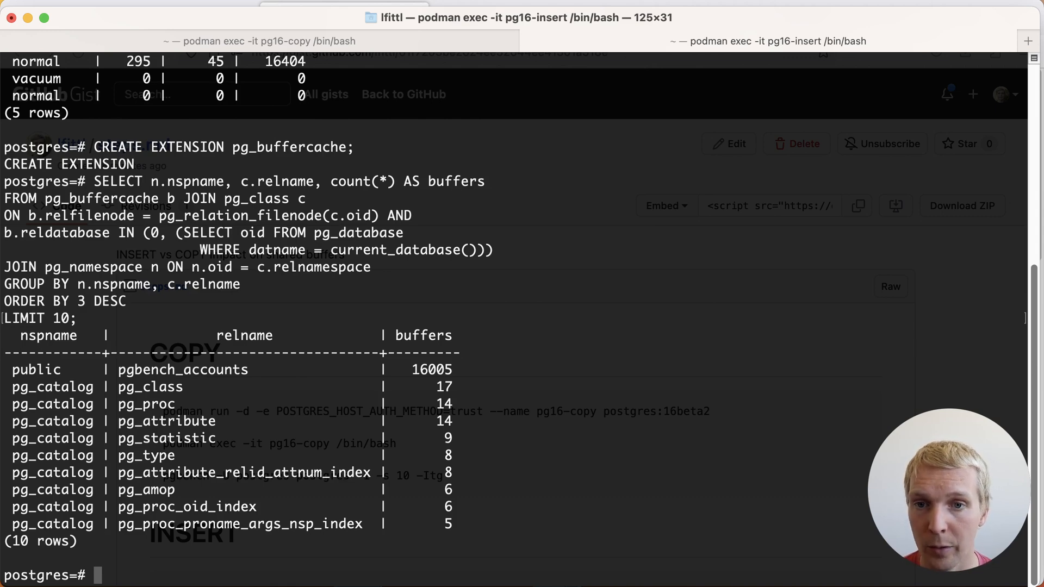
{"action": "left_click", "coordinate": [265, 40]}
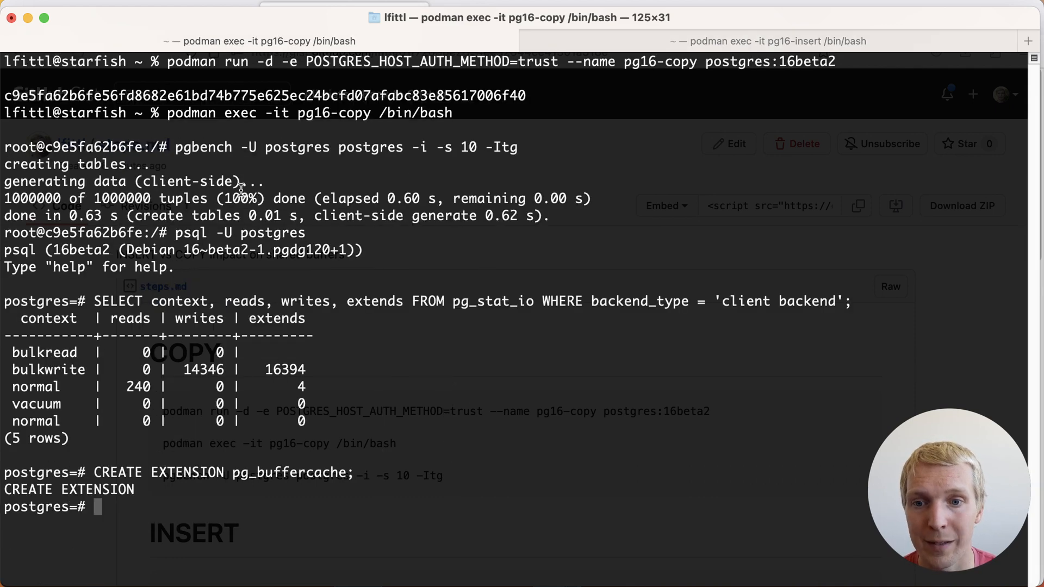